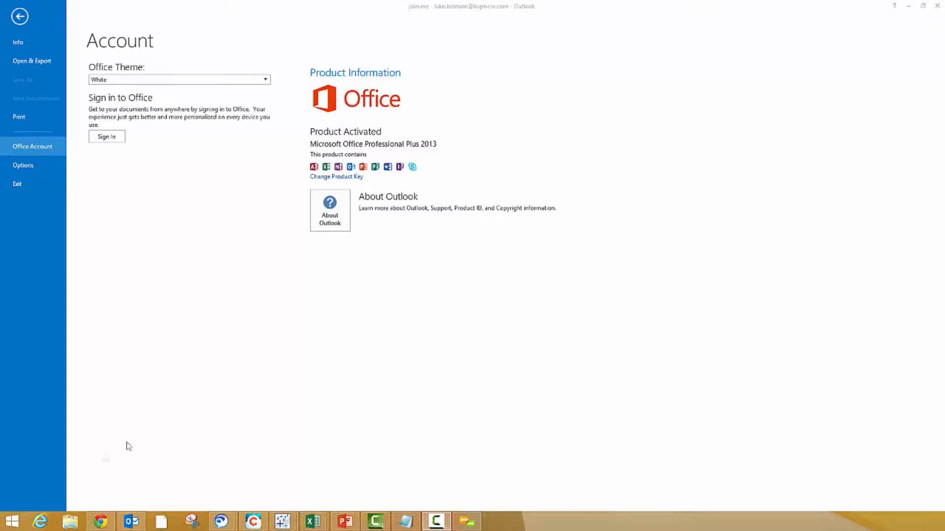
mouse_move(346, 125)
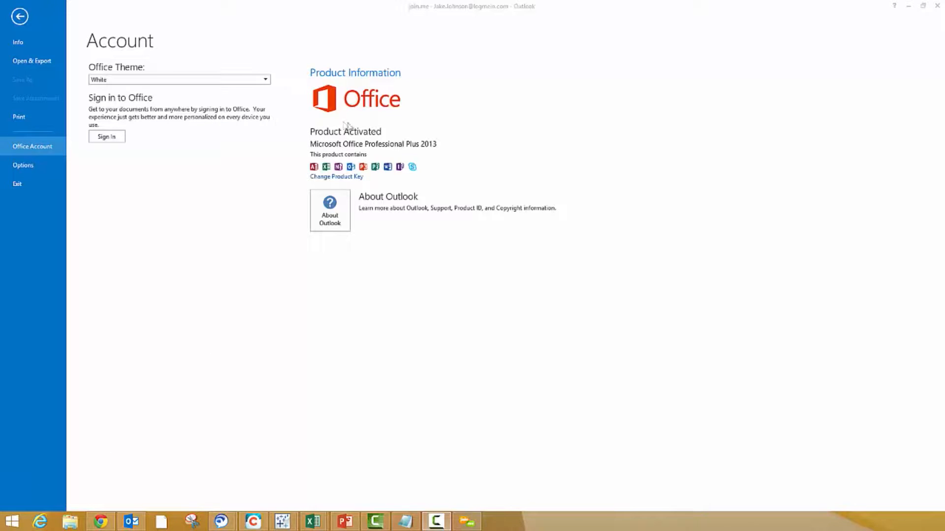
mouse_move(323, 163)
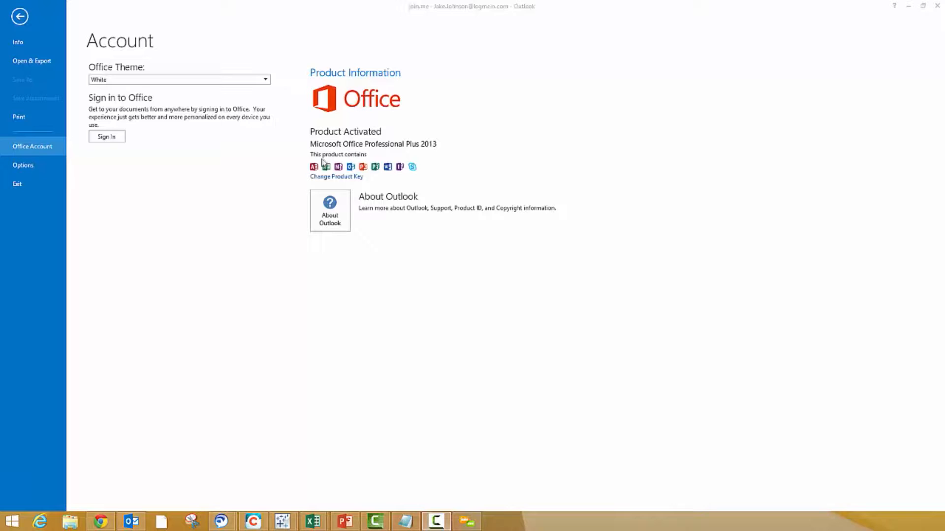
mouse_move(445, 152)
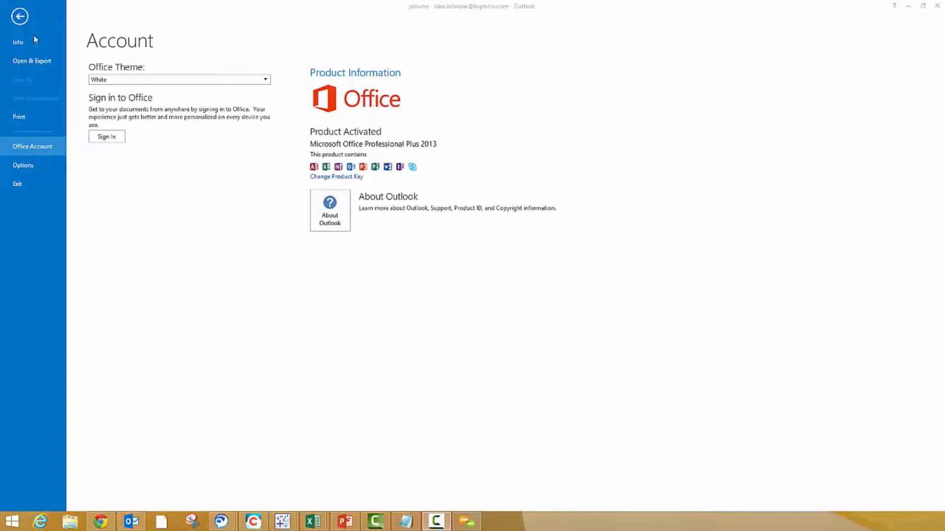
Step: Navigate Chrome to join.me/apps to reach the plugin downloads
click(100, 522)
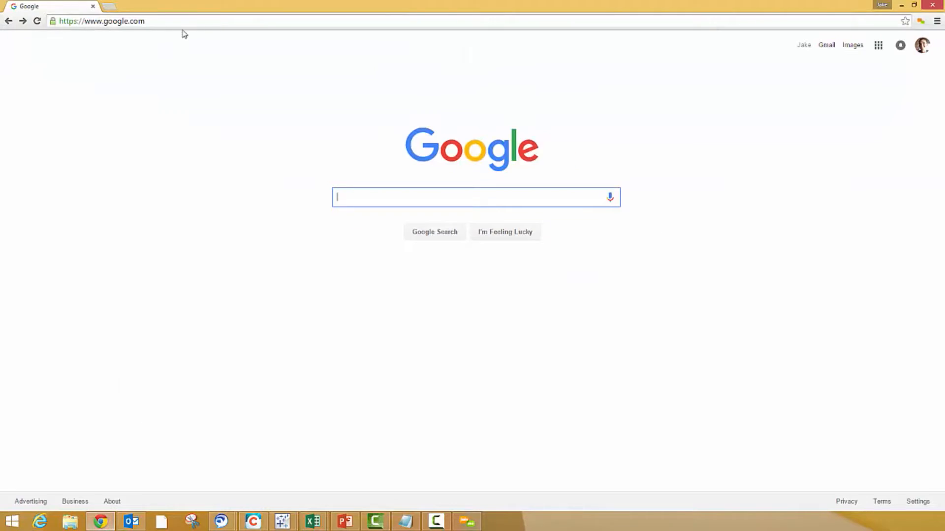
text(join.me/apps)
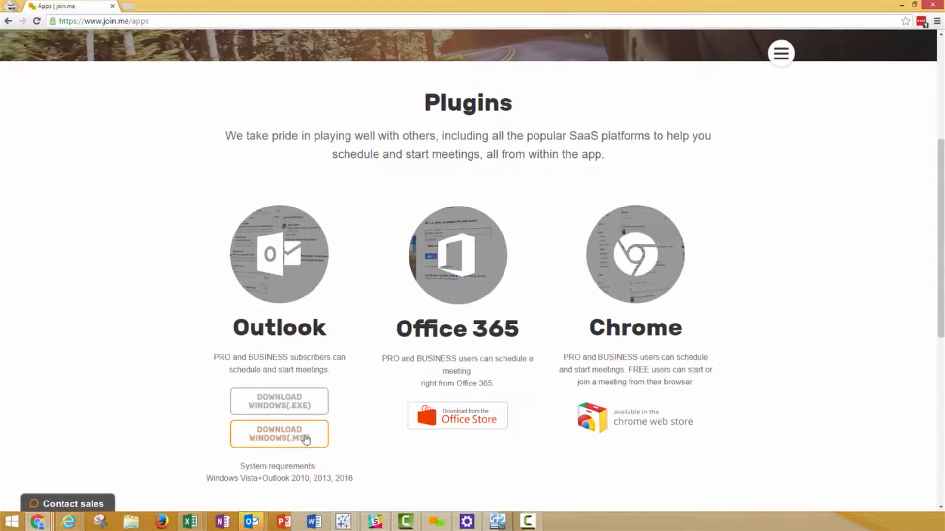
Step: Run the Windows (.MSI) installer, accept the license and complete the join.me for Outlook setup
click(278, 434)
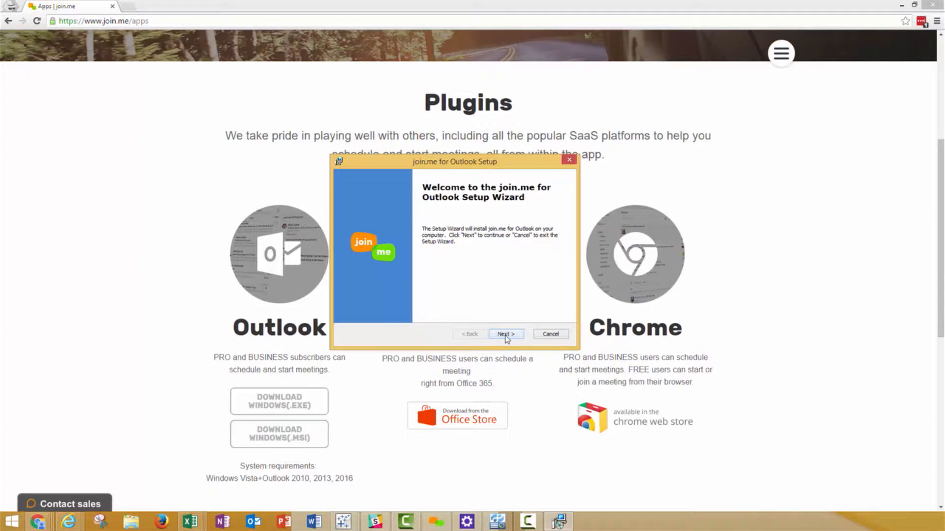
click(505, 334)
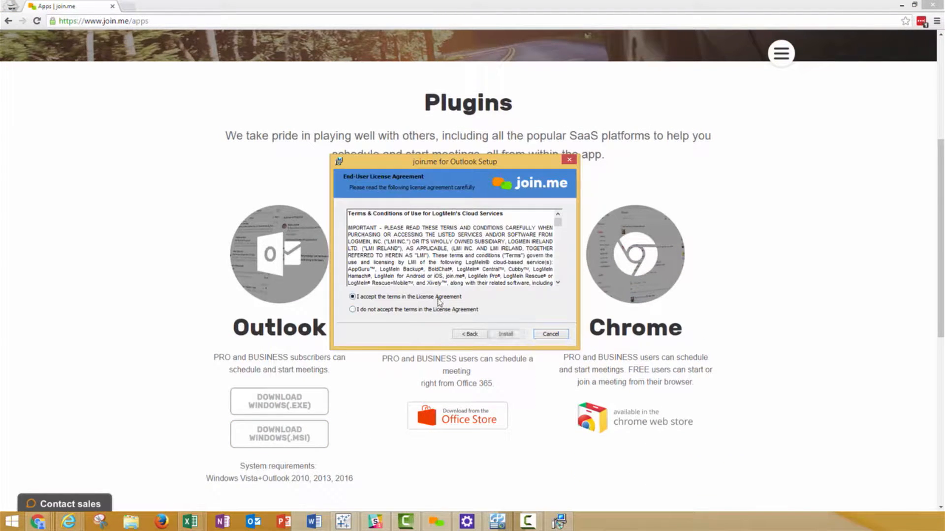
click(505, 334)
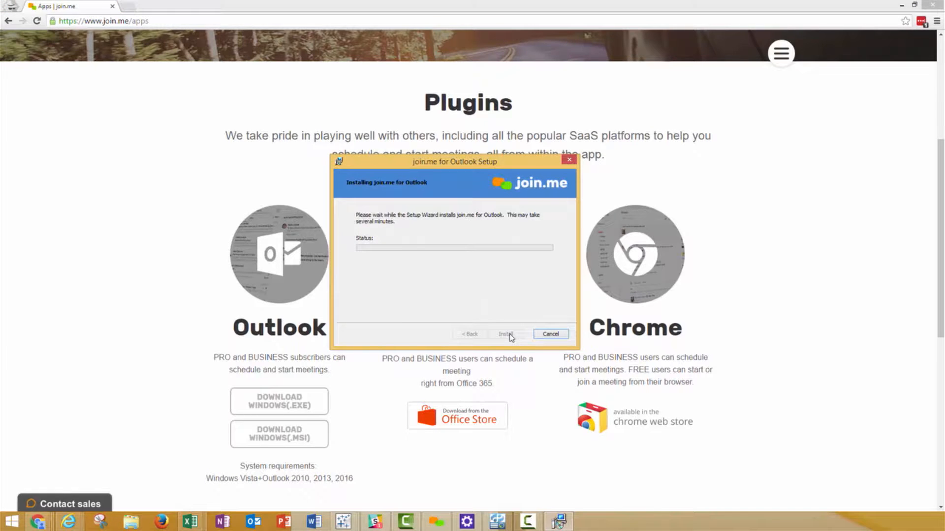
click(505, 334)
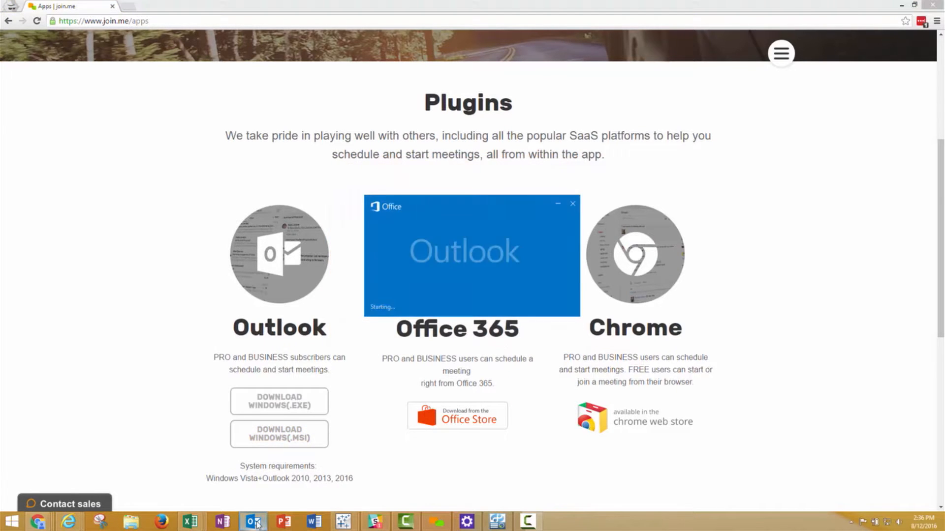
Step: Return to Outlook and begin scheduling a new join.me meeting
click(254, 521)
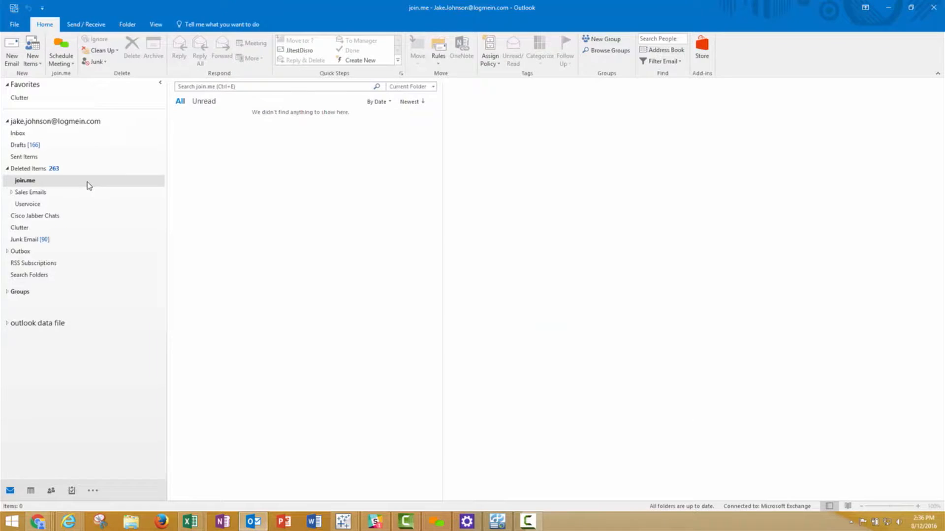
mouse_move(103, 97)
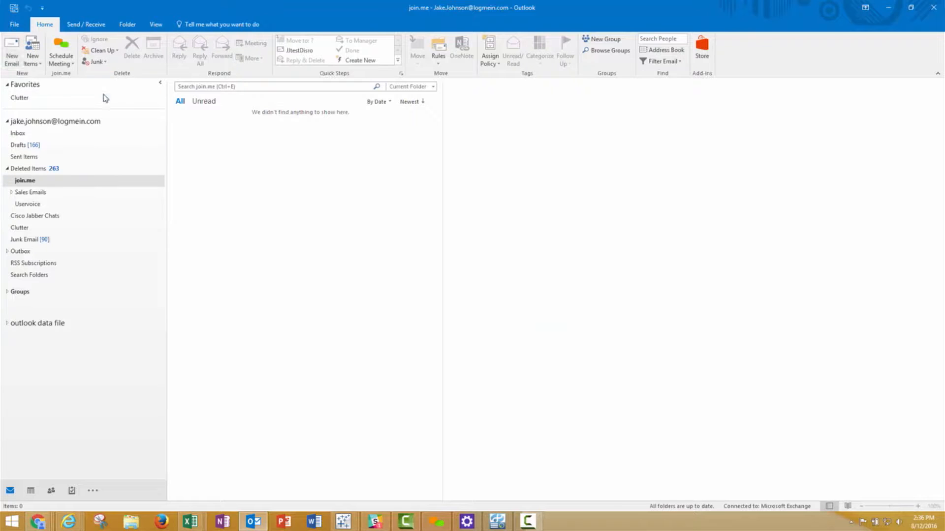
mouse_move(60, 52)
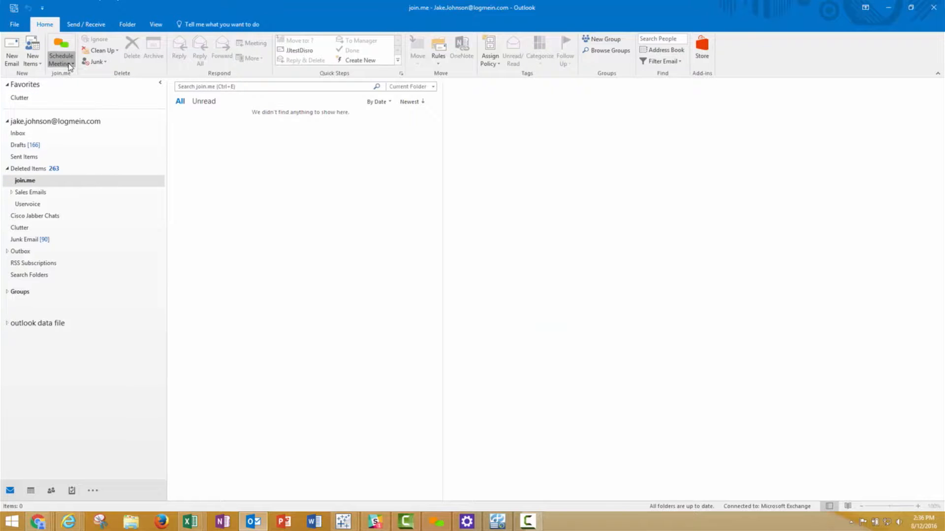
click(60, 58)
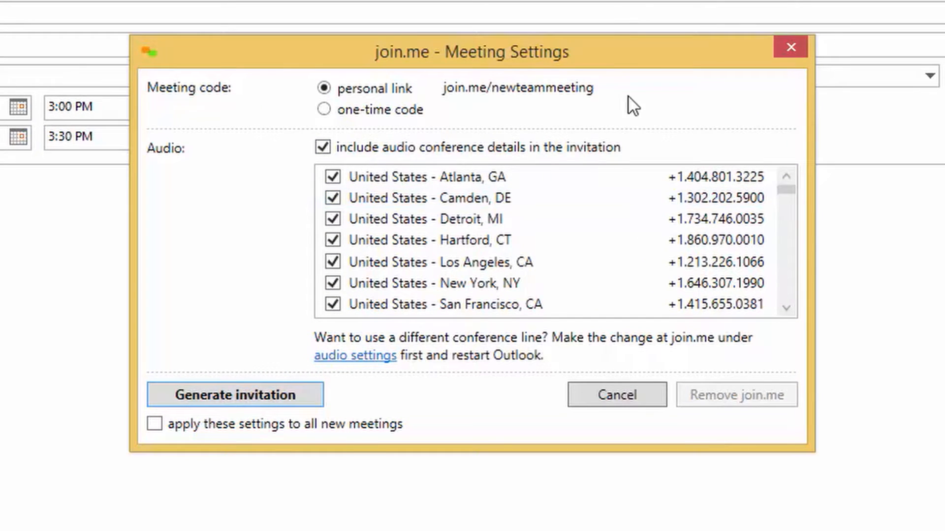
mouse_move(802, 216)
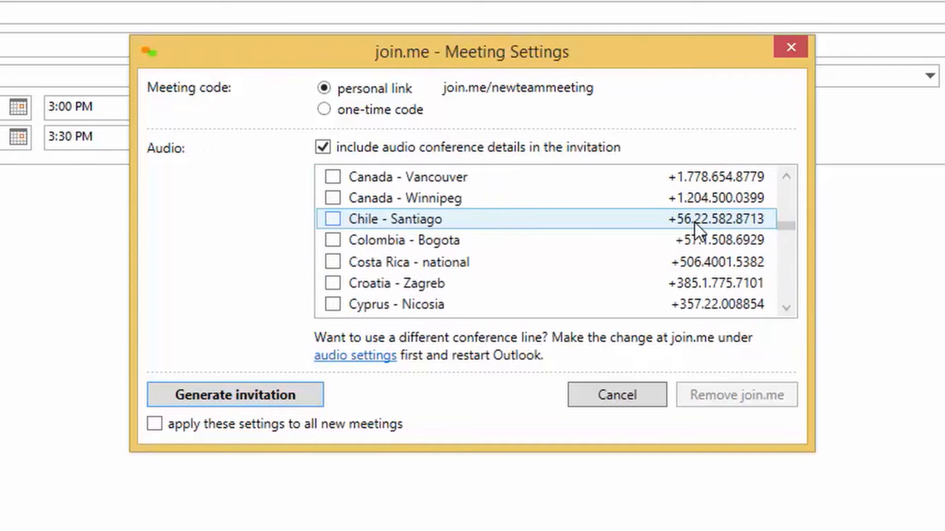
Step: Tick Chile - Santiago in the audio conference number list
click(331, 218)
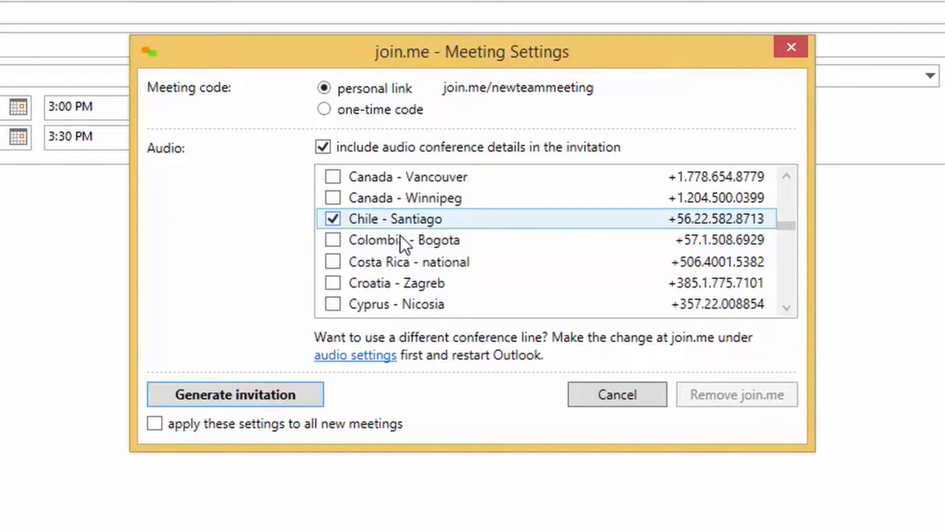
Step: Generate the invitation, address it to globalsales@, title it 'join.me meeting #1' and send it
click(234, 394)
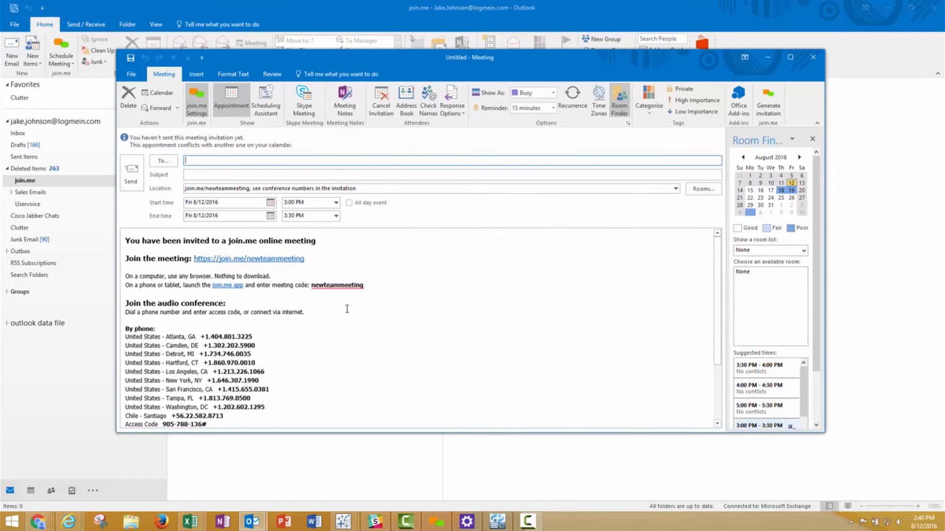
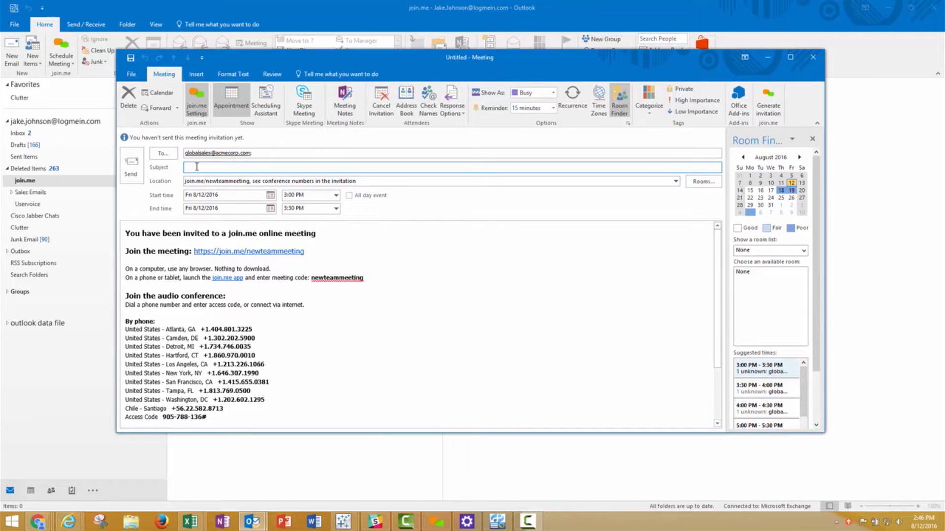
text(join.me meeting #1)
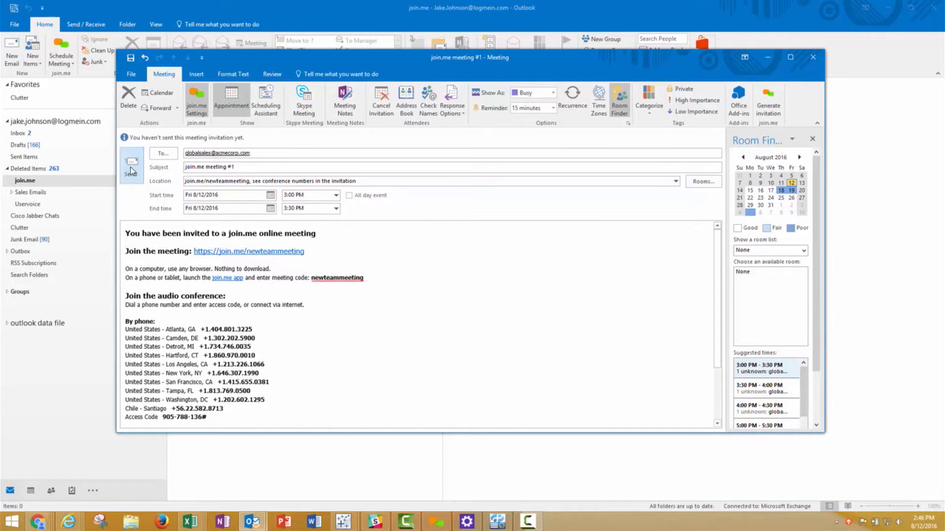
click(130, 166)
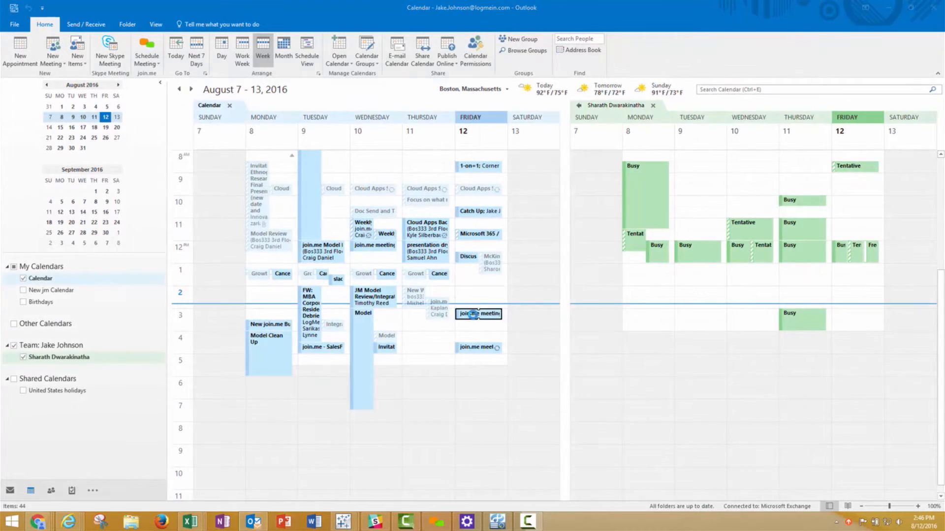
Step: Reopen 'join.me meeting #1' from Friday 3 PM in the calendar and start it with screen sharing
double_click(478, 314)
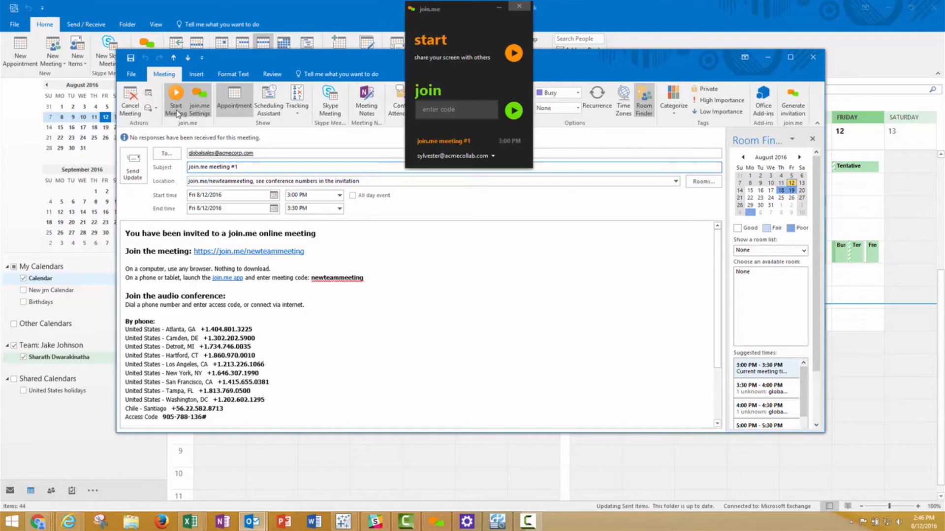
click(513, 53)
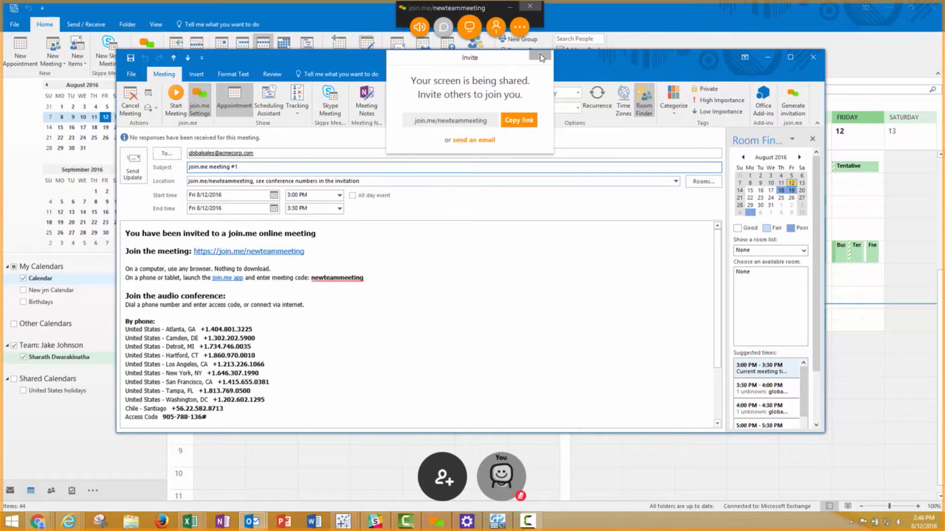